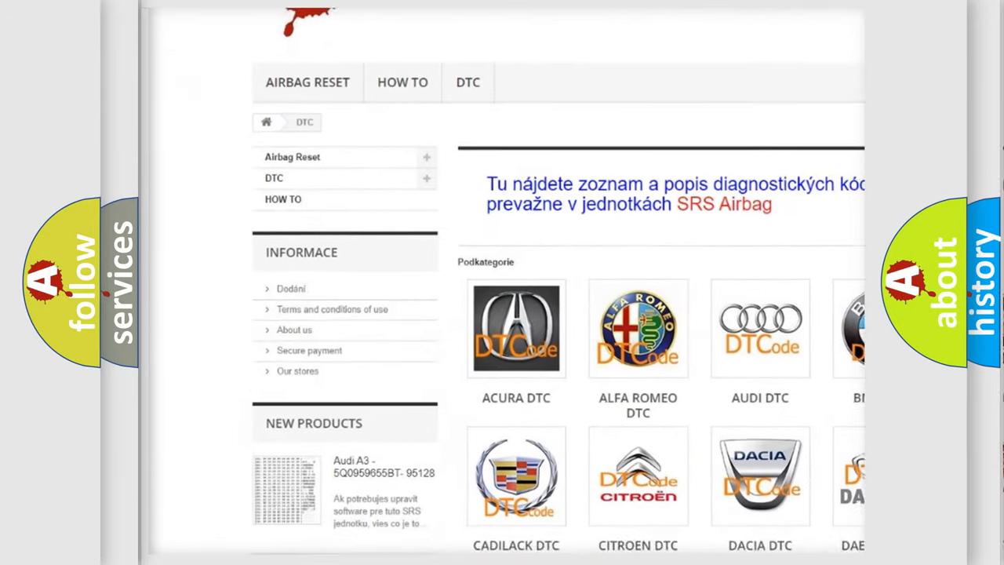
{"action": "scroll", "scroll_direction": "down", "scroll_amount": 3}
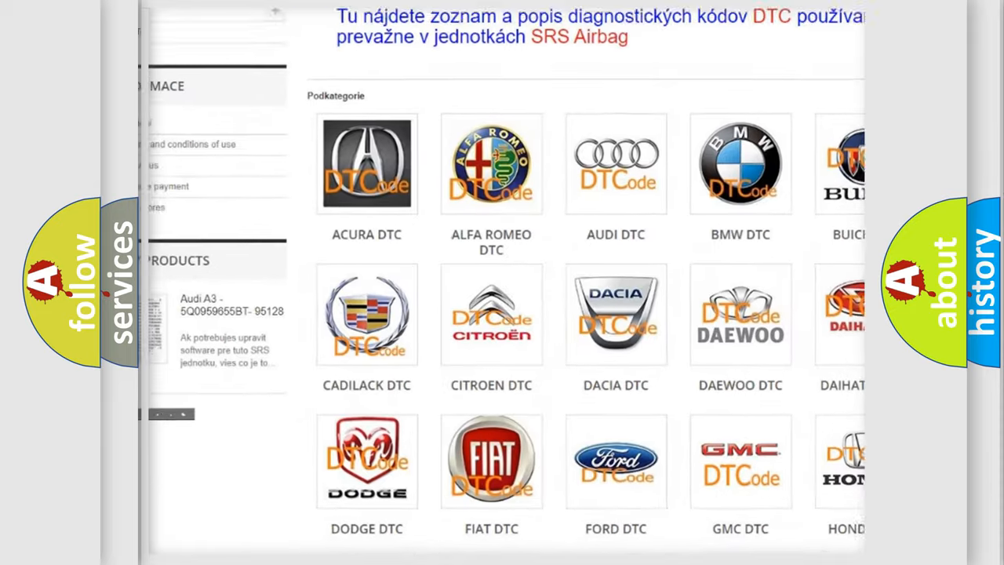
{"action": "scroll", "scroll_direction": "down", "scroll_amount": 3}
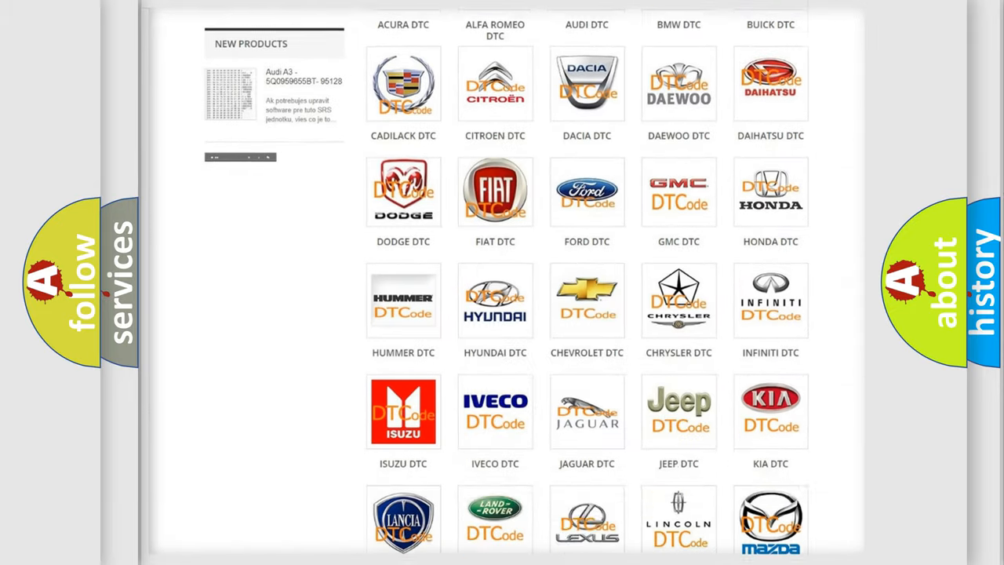
{"action": "scroll", "scroll_direction": "down", "scroll_amount": 3}
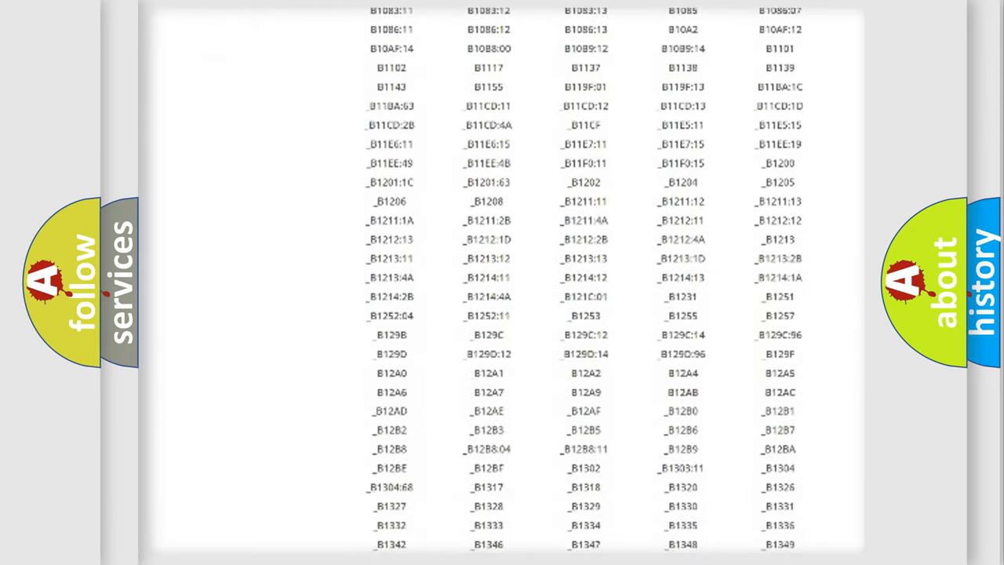
{"action": "scroll", "scroll_direction": "down", "scroll_amount": 3}
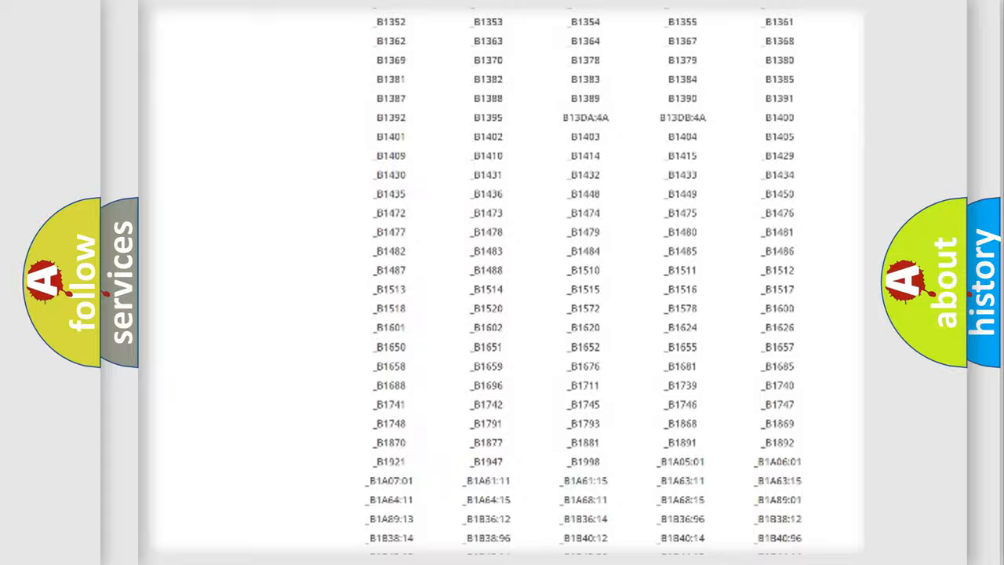